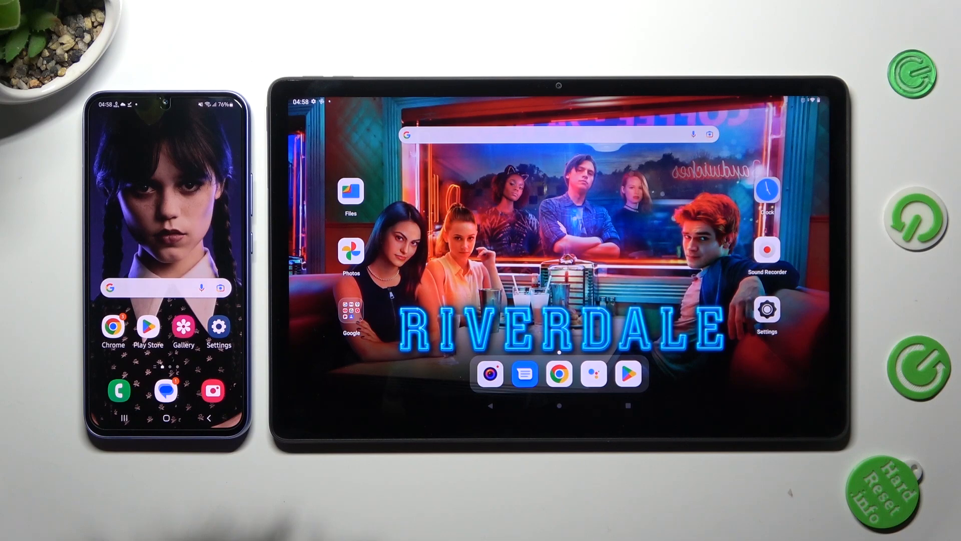
- Open Google Play Store and bring up the Send Anywhere (File Transfer) listing
left_click(627, 372)
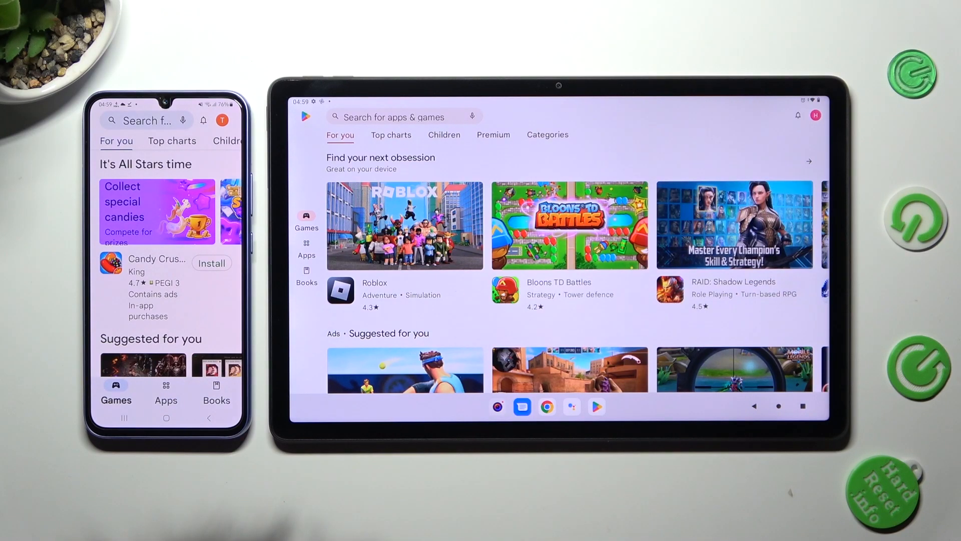
left_click(393, 117)
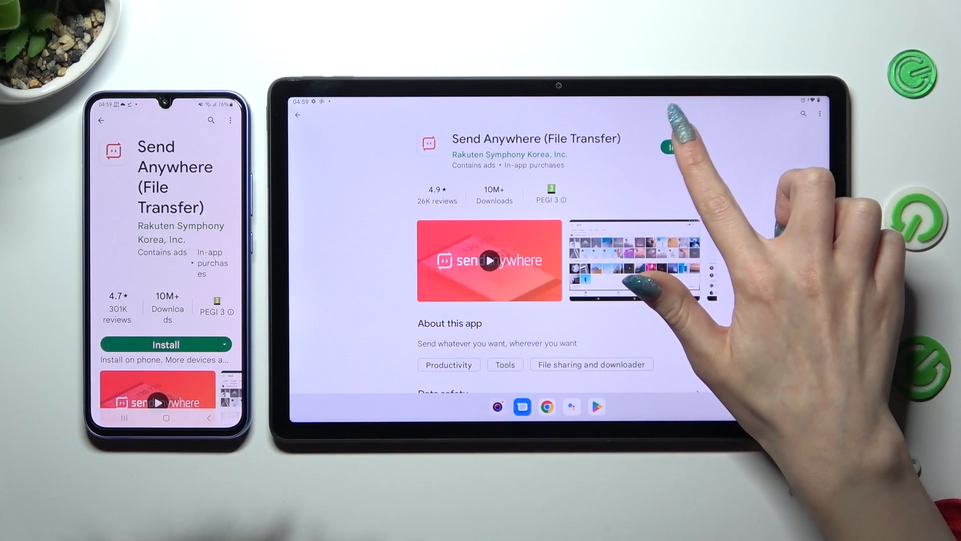
- Install Send Anywhere from its Play Store page
left_click(672, 147)
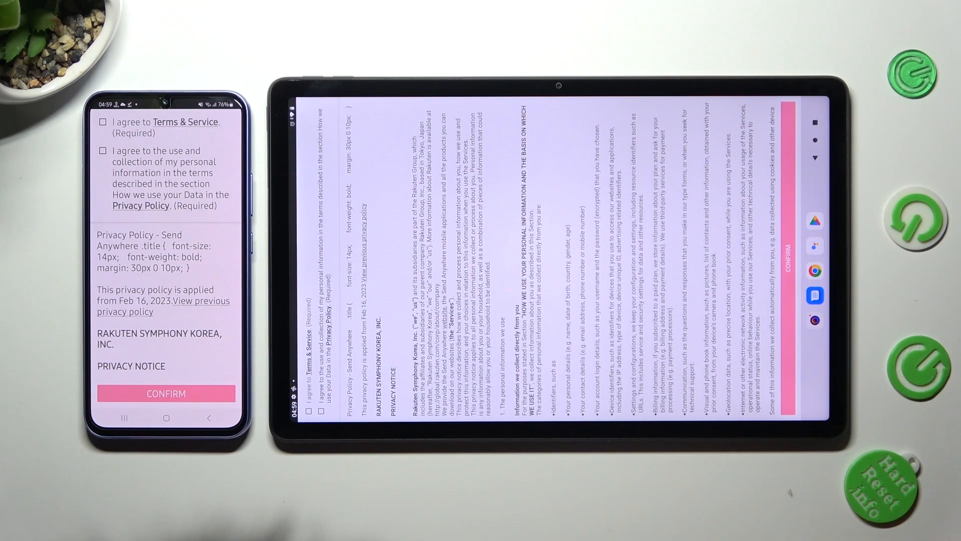
- On the phone, agree to the terms and privacy policy and allow storage access
left_click(102, 121)
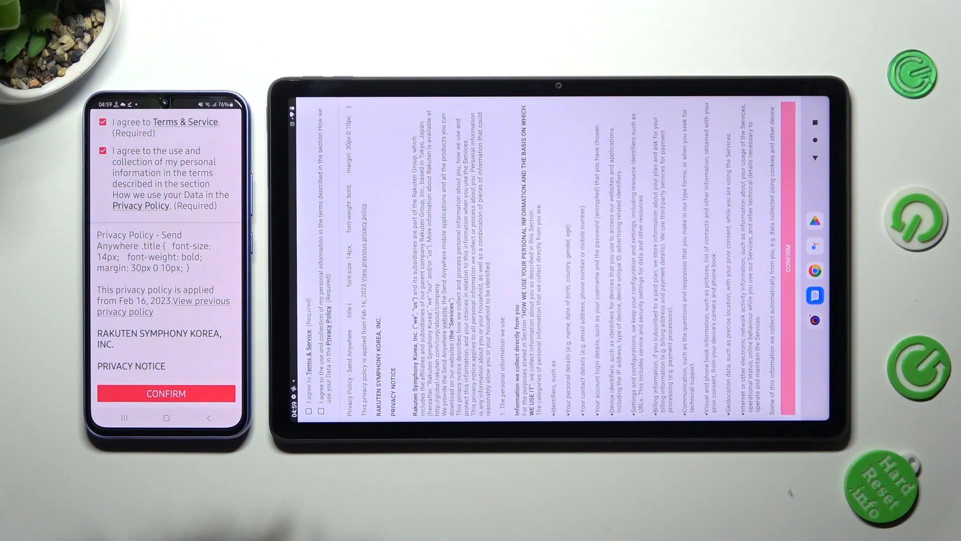
left_click(166, 393)
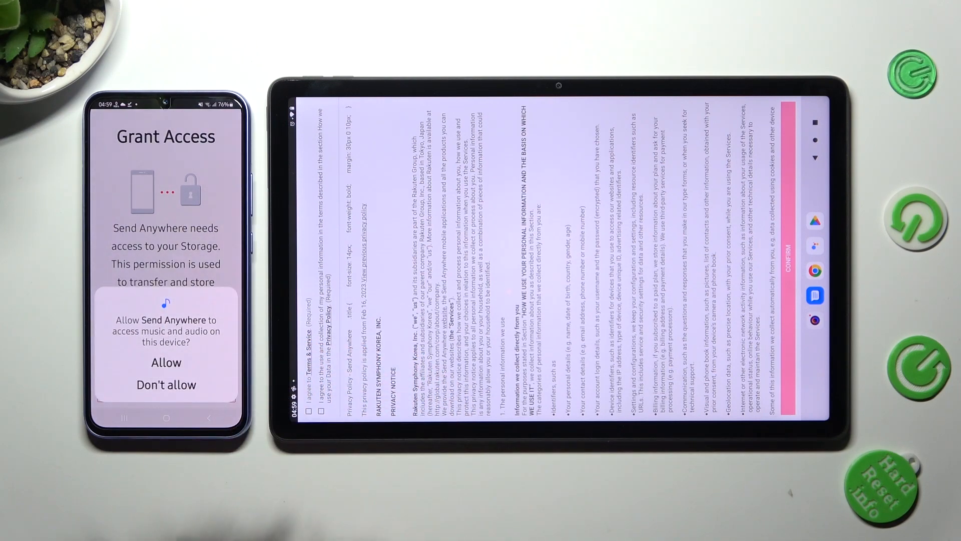
left_click(165, 363)
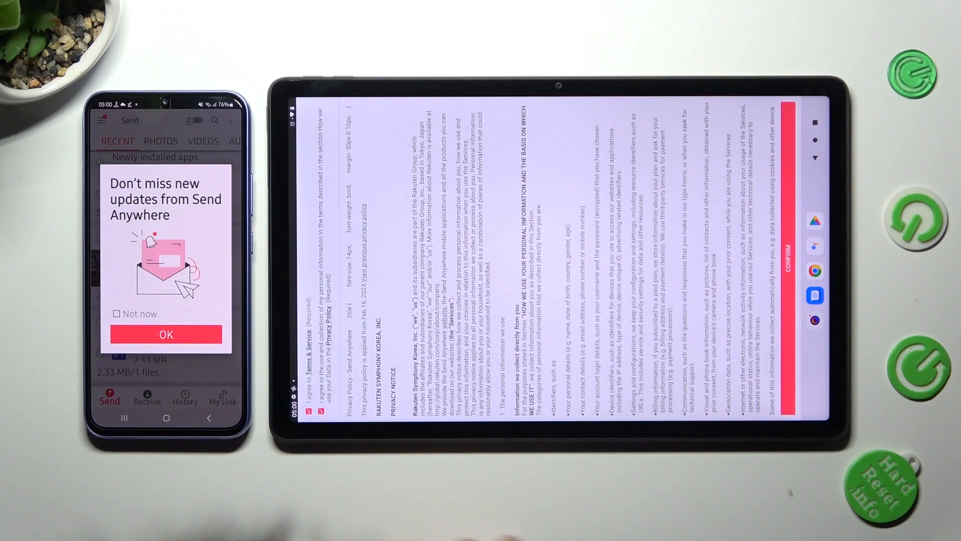
- Accept the terms on the tablet and decline update notifications with Not now
left_click(791, 269)
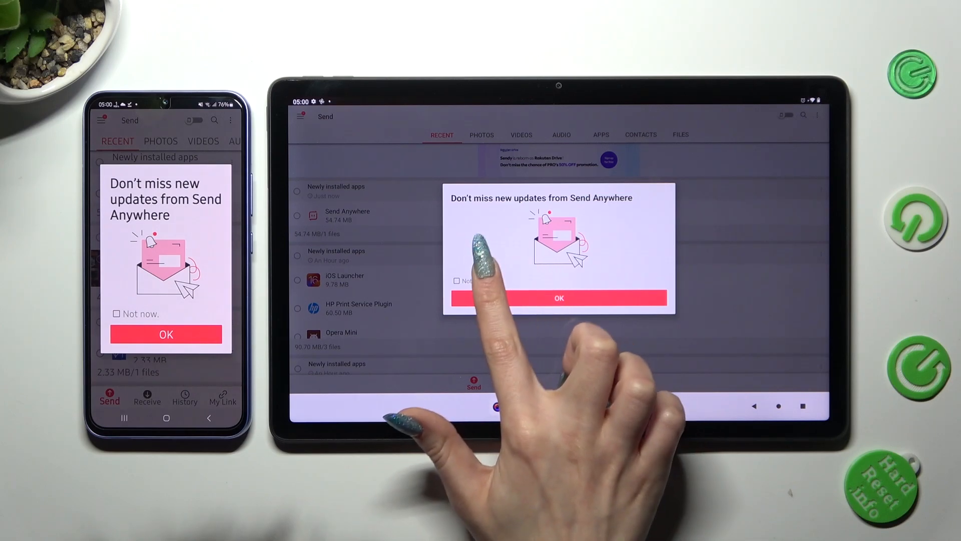
left_click(457, 281)
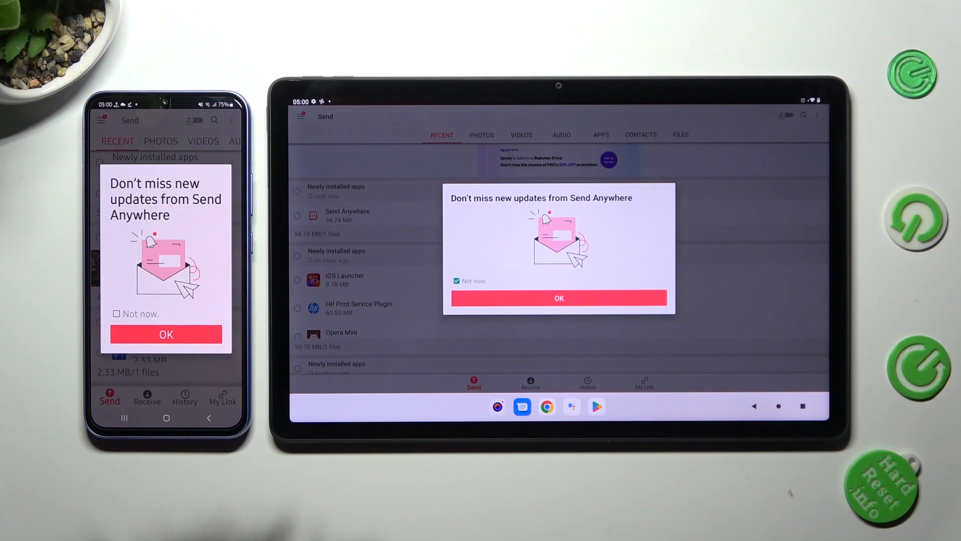
left_click(557, 298)
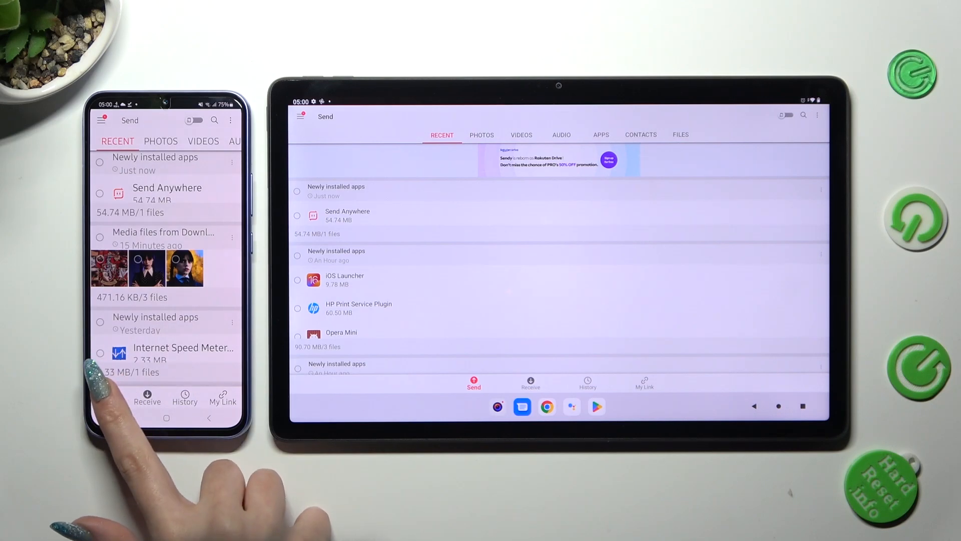
- Show the PHOTOS tab on the phone and the Receive screen on the tablet
left_click(110, 397)
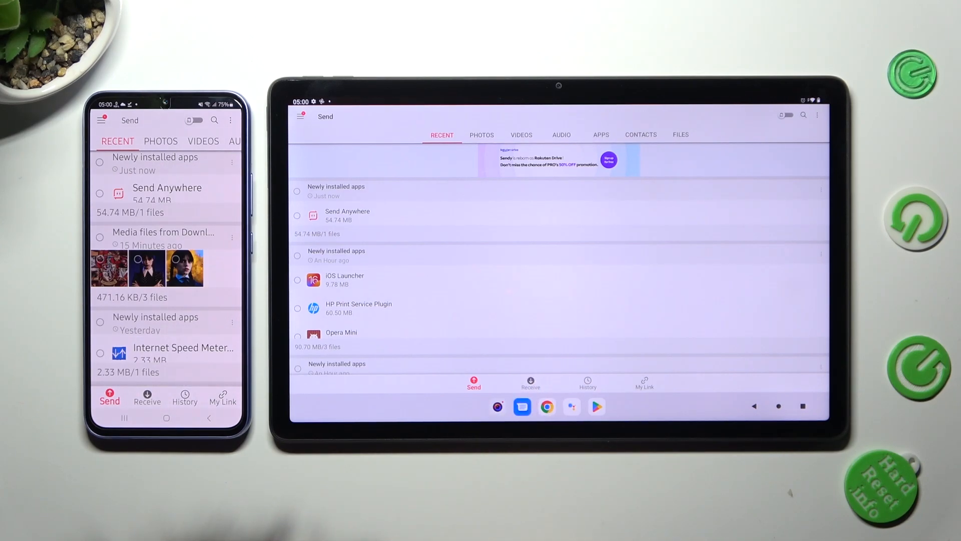
left_click(530, 383)
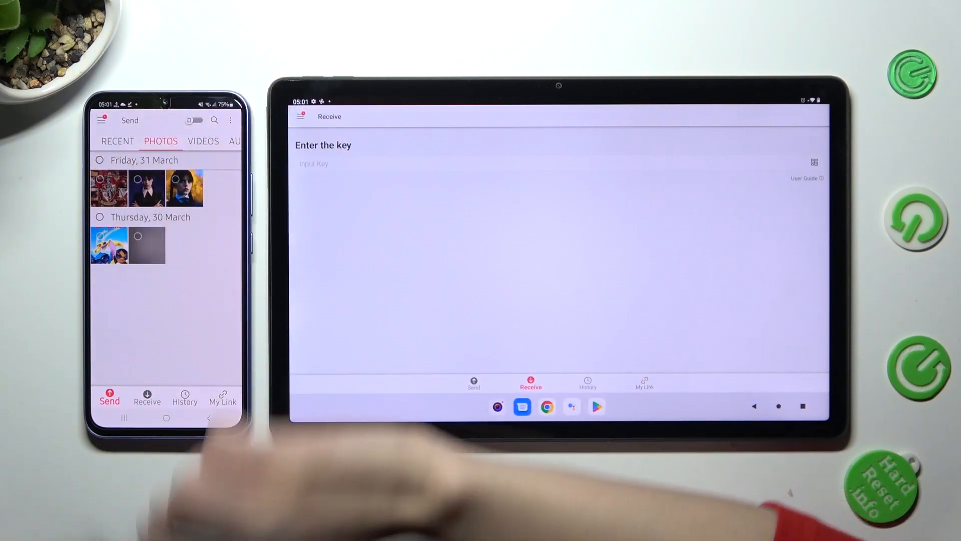
- Send the chosen portrait photo from the phone and dismiss the sharing tip
left_click(146, 189)
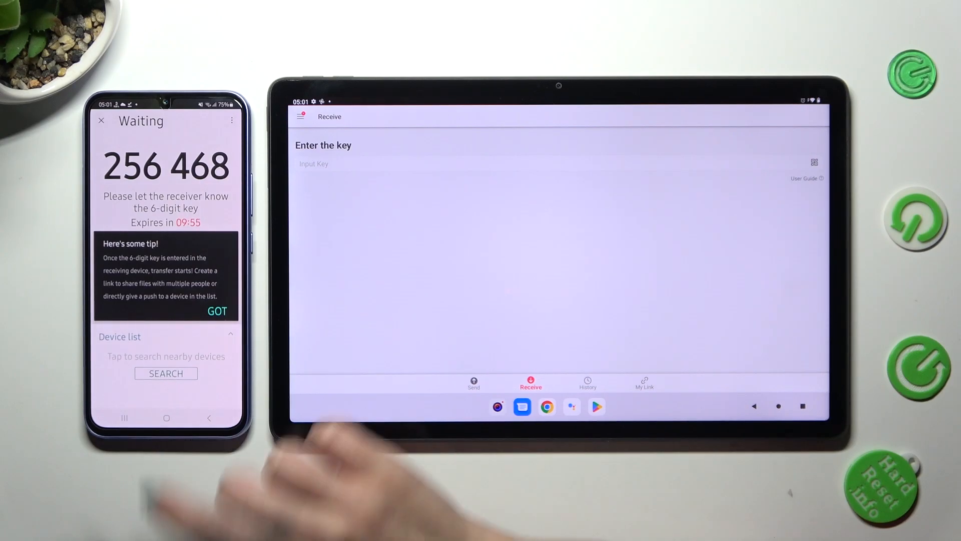
left_click(217, 311)
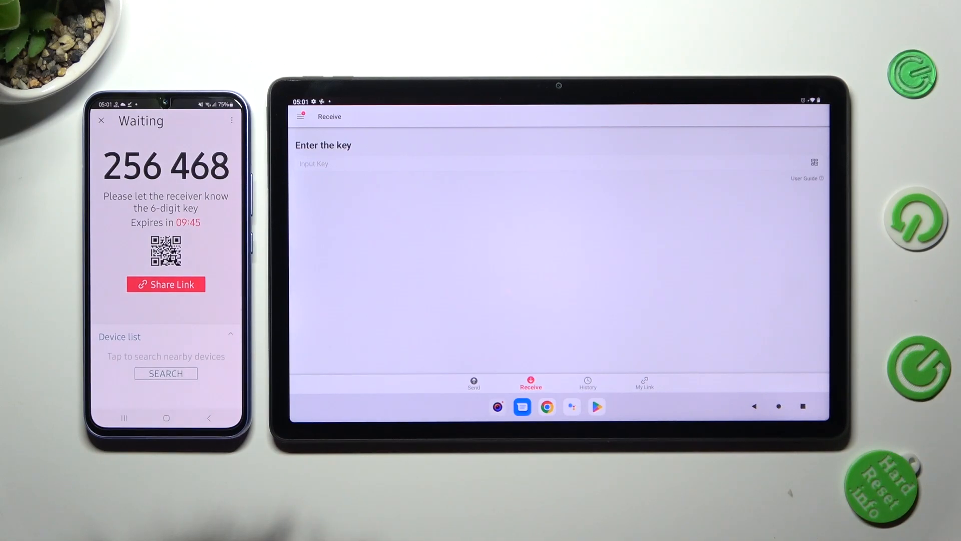
mouse_move(824, 178)
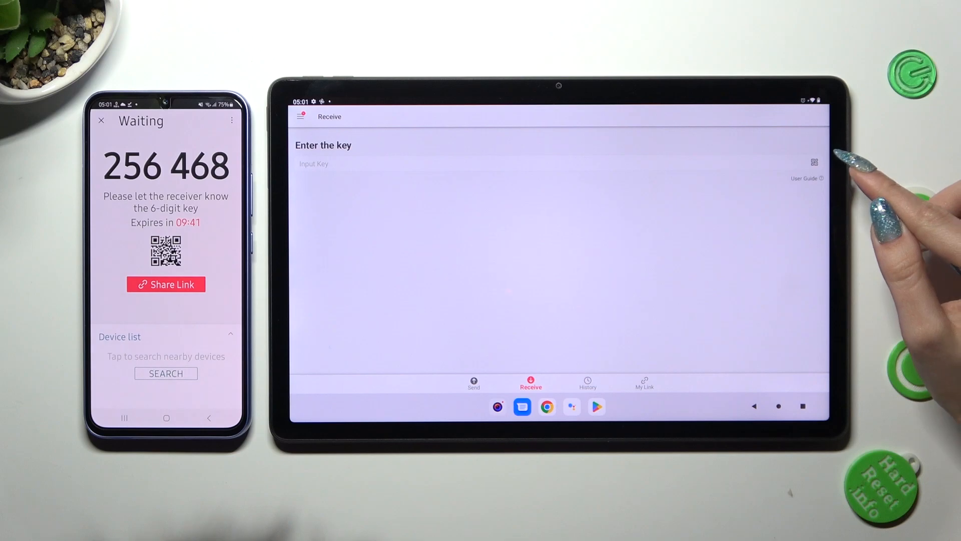
mouse_move(809, 142)
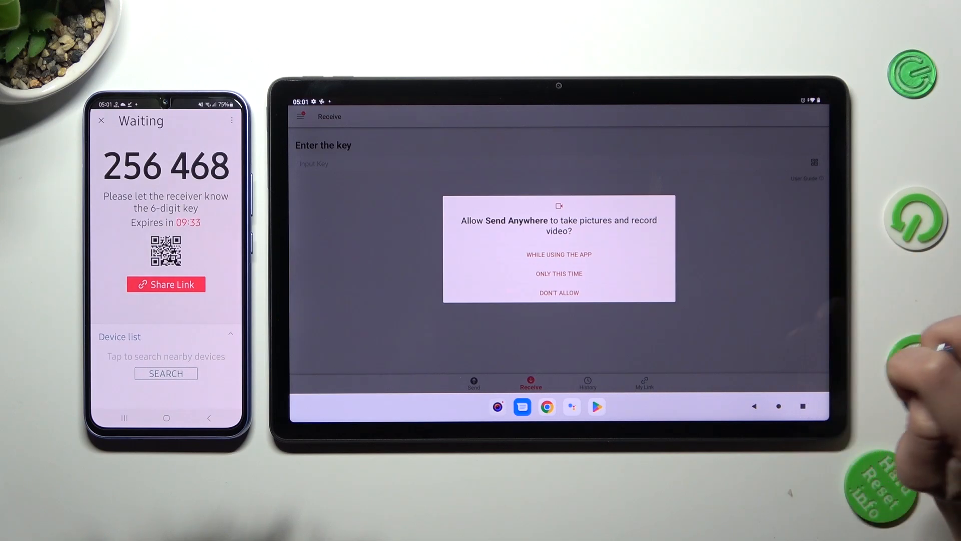
- Grant the tablet camera access to scan the QR code, then decline personalized ads
left_click(559, 254)
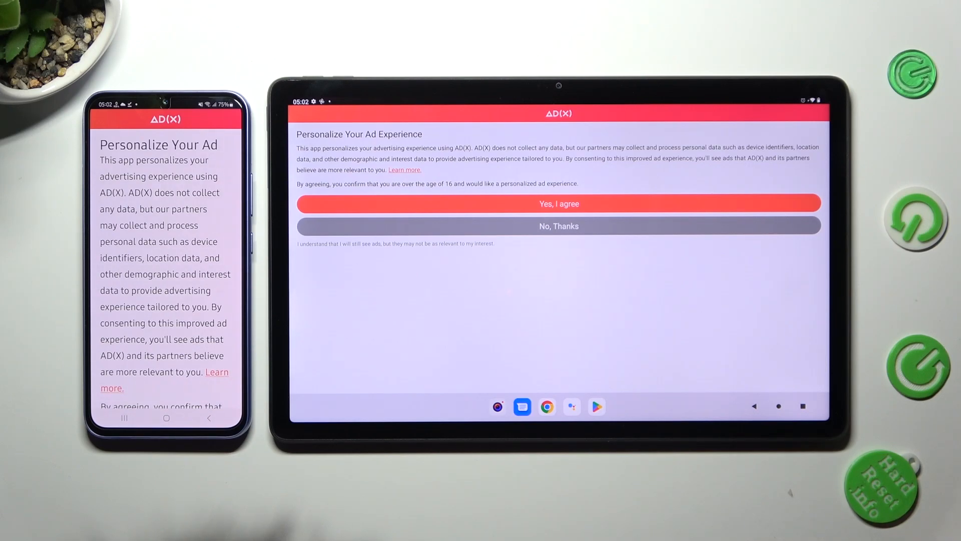
left_click(557, 225)
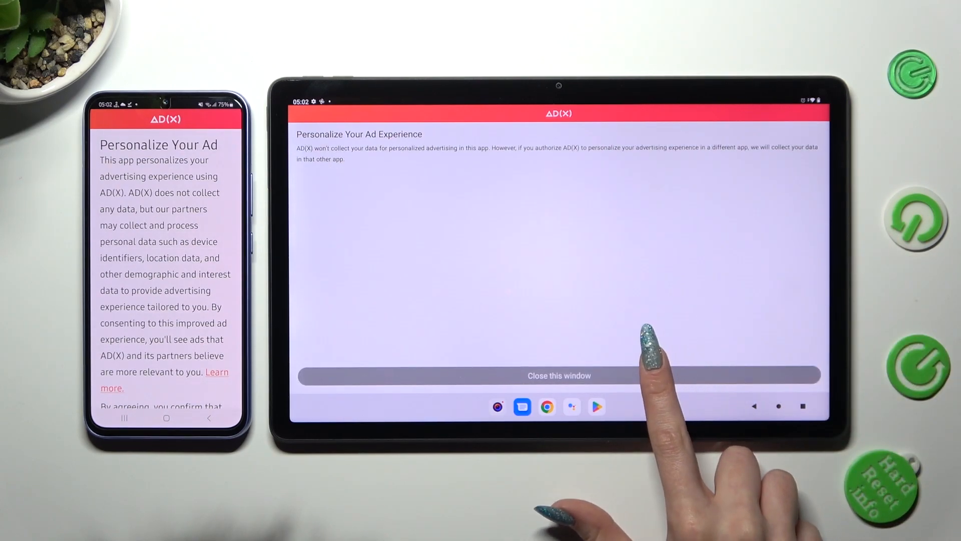
left_click(558, 375)
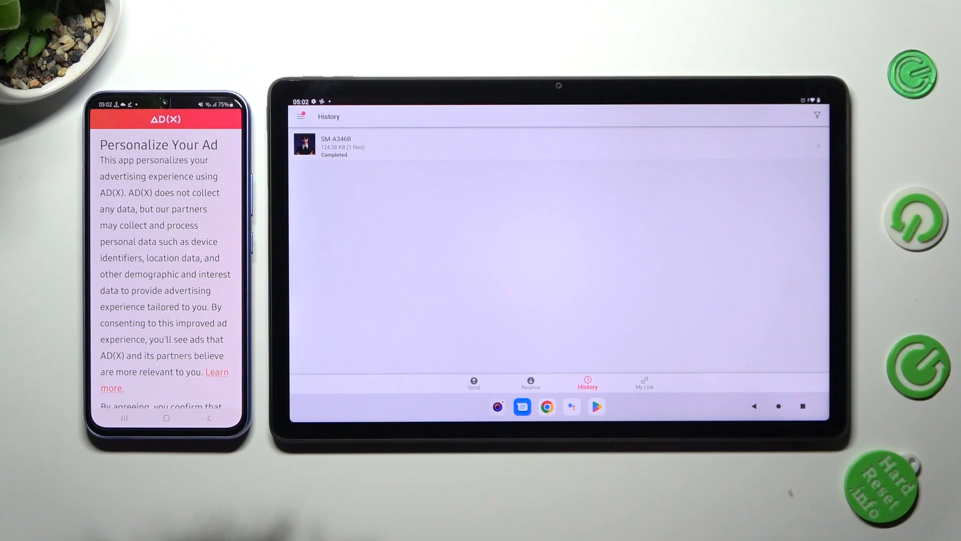
- Open the completed transfer's 0_IMG_9461.jpg on the tablet and close the phone's ad notice
left_click(336, 145)
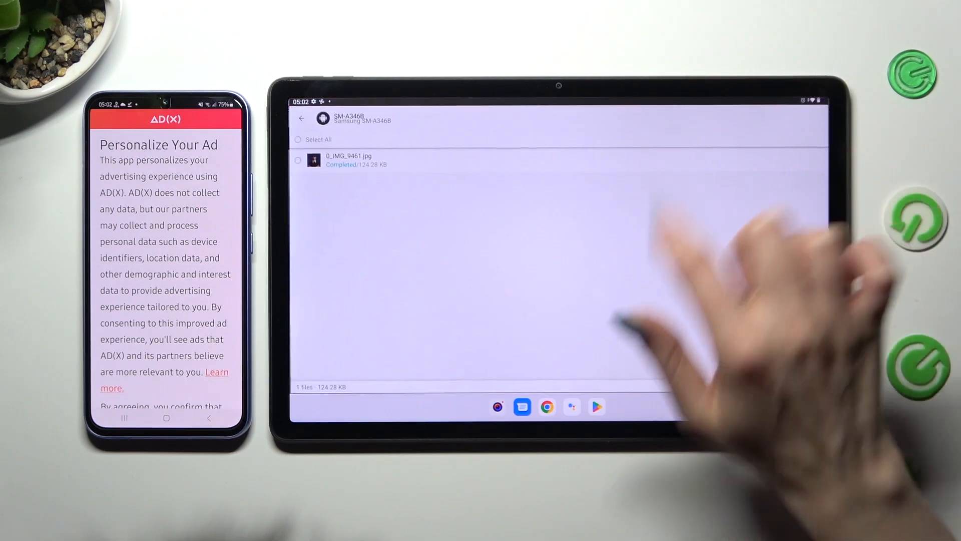
left_click(347, 160)
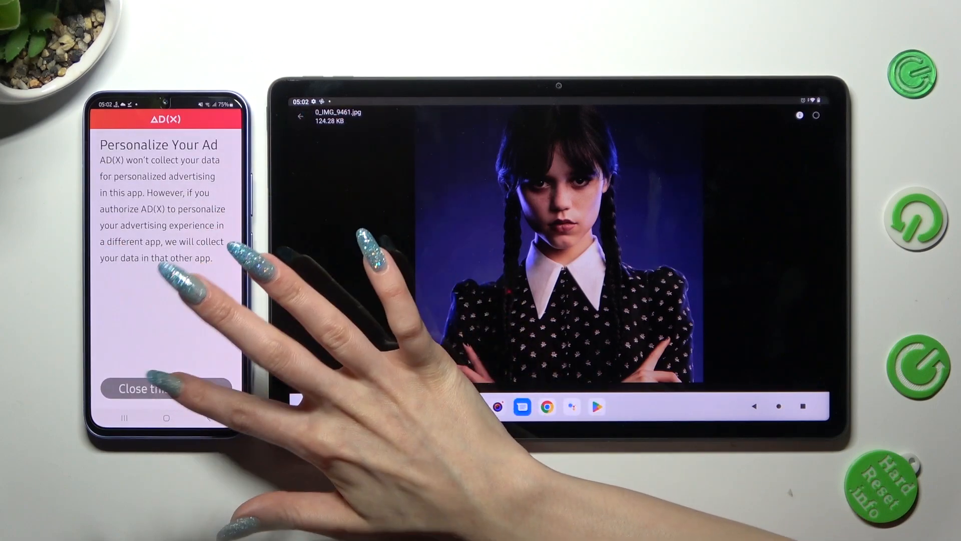
left_click(143, 387)
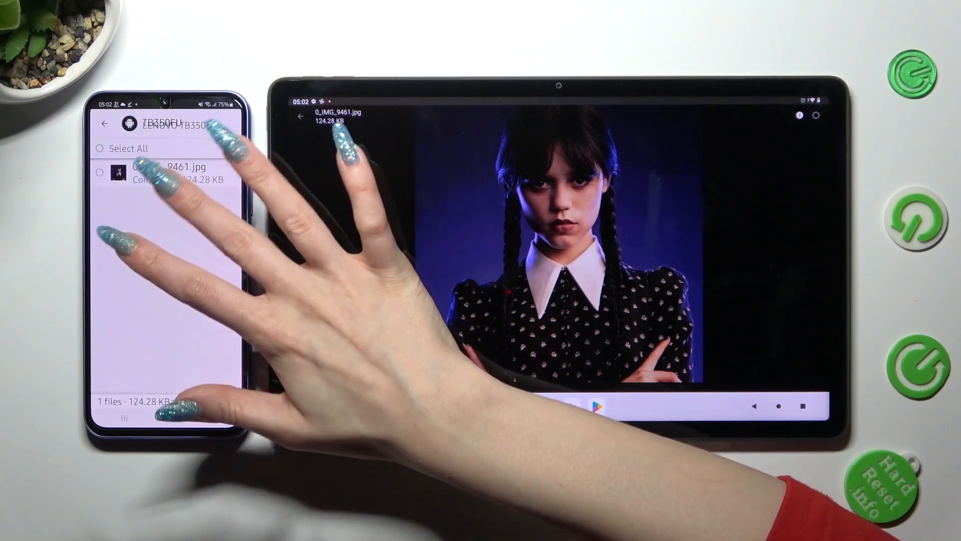